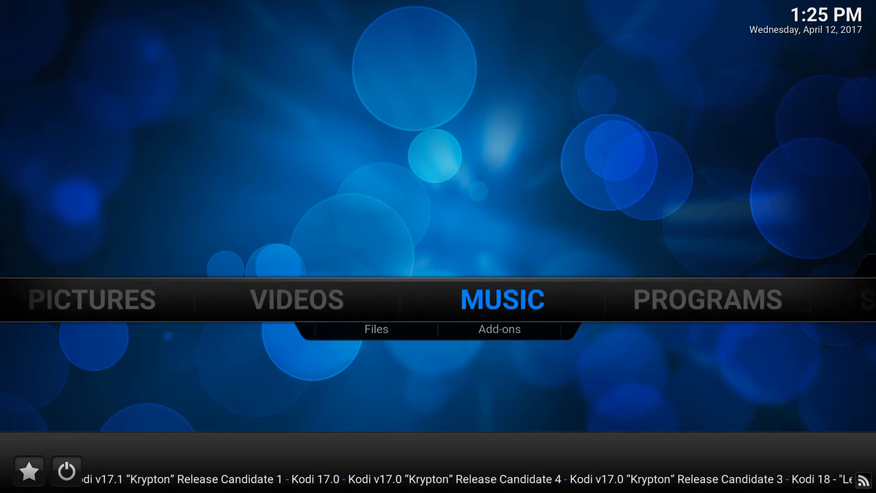
Reach Settings under the home menu's SYSTEM section in the Confluence skin
scroll(right, 3)
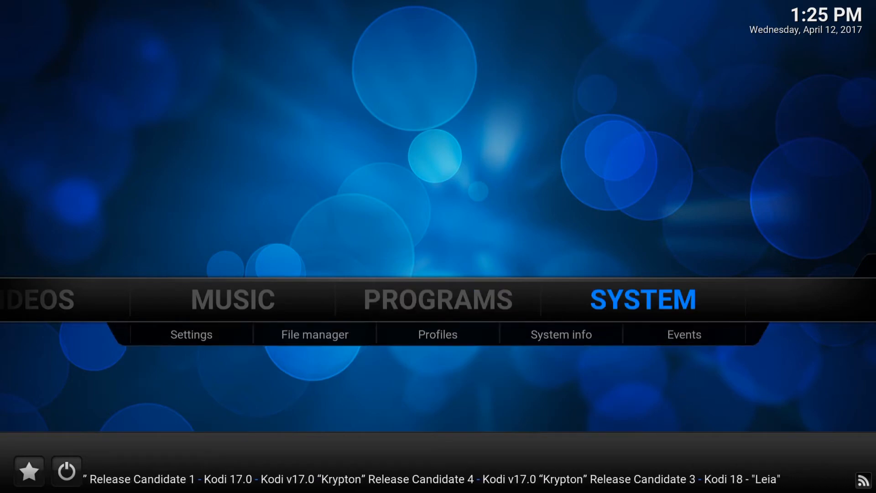
click(191, 334)
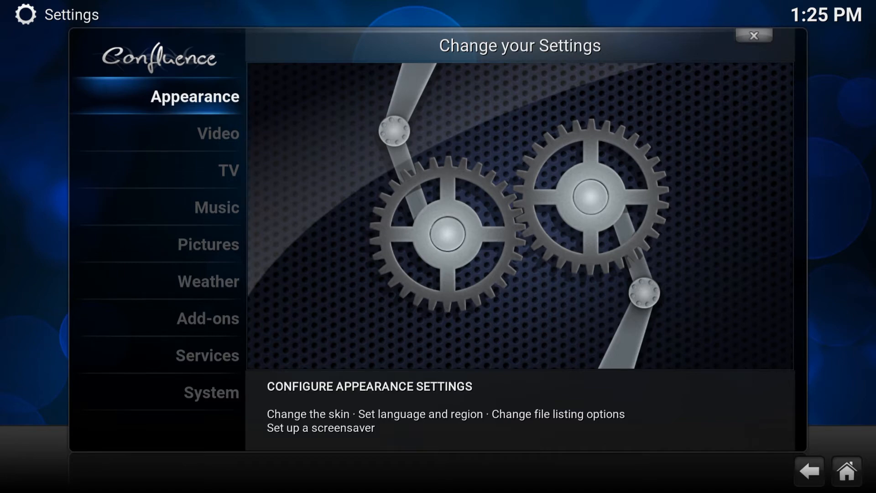
Go to Appearance > International to see language, region and date/time formats (v16)
click(195, 96)
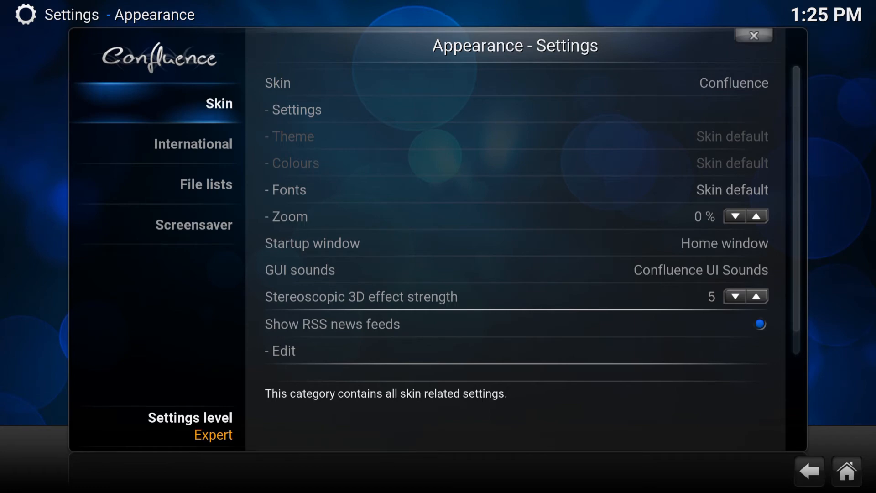
click(192, 144)
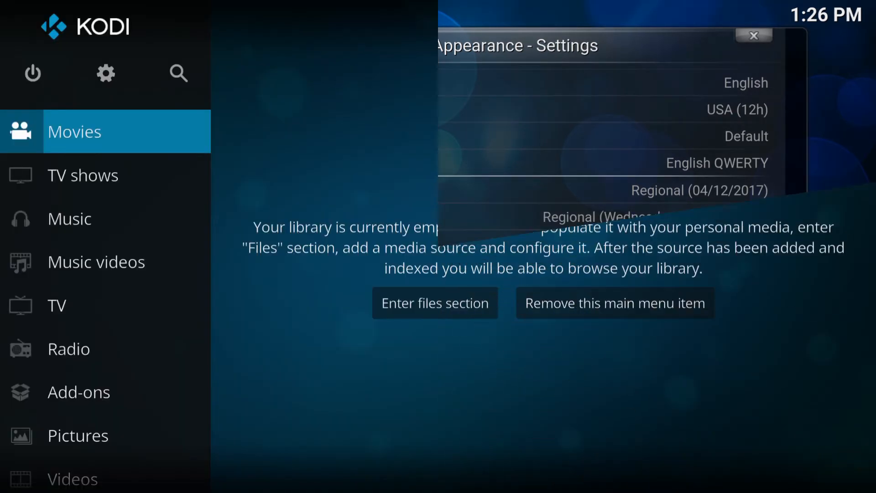
From the Estuary gear icon, enter the settings overview and choose Interface settings
click(753, 35)
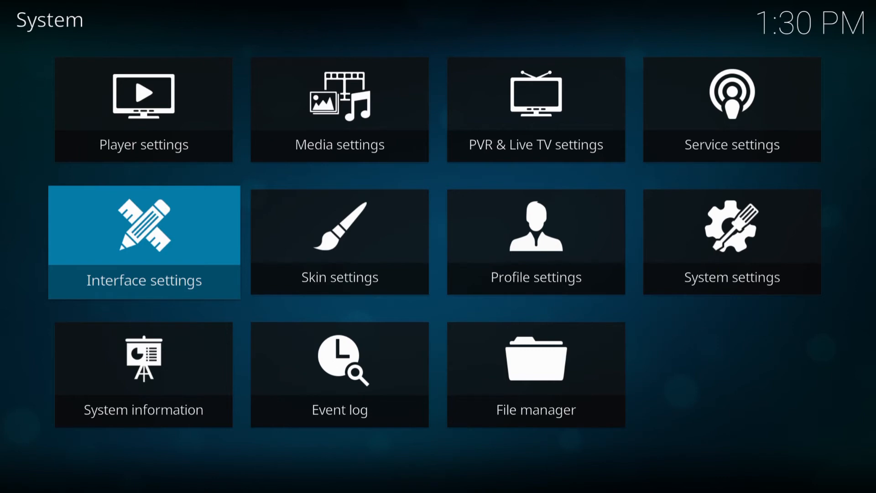
click(144, 242)
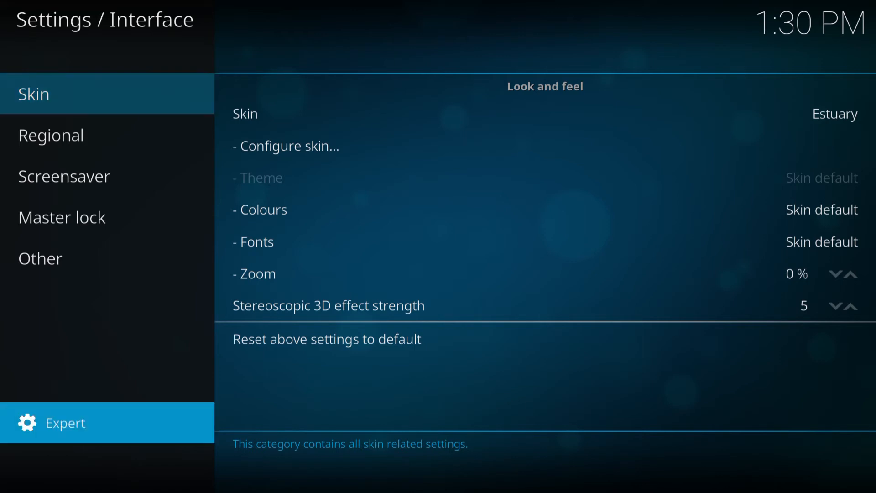
Cycle the settings level to Expert and show the Regional category with language and unit formats
click(64, 423)
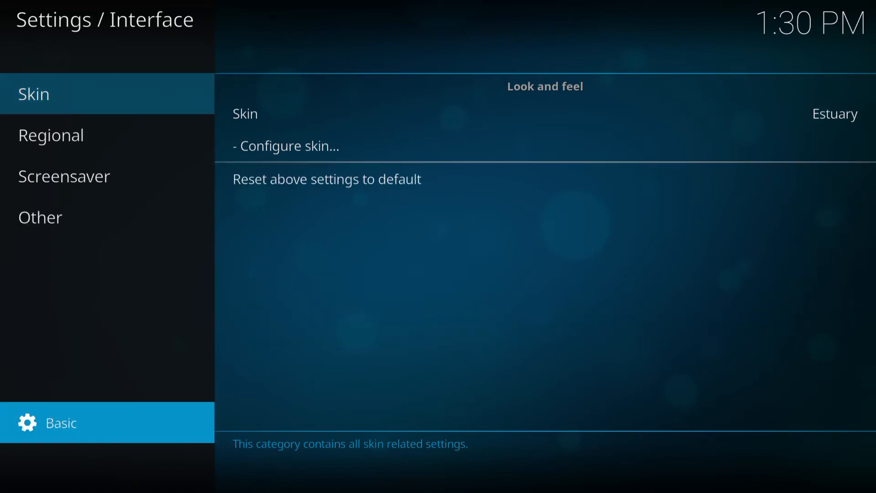
click(60, 422)
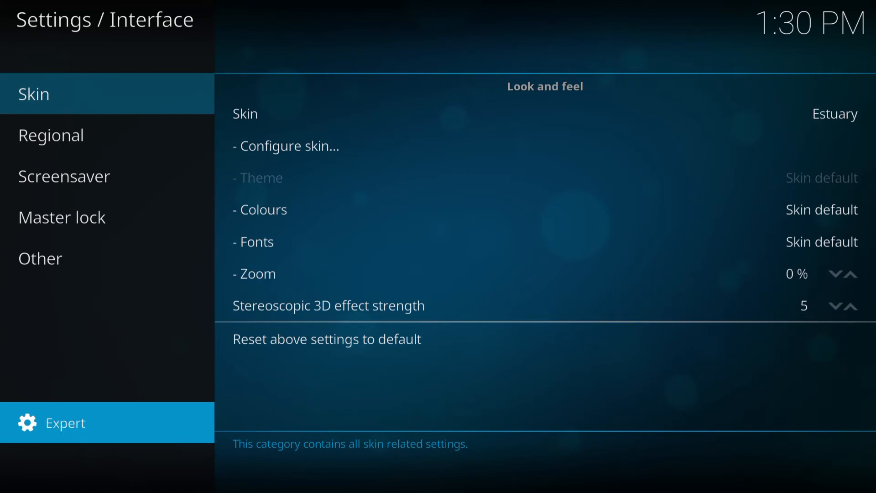
click(50, 134)
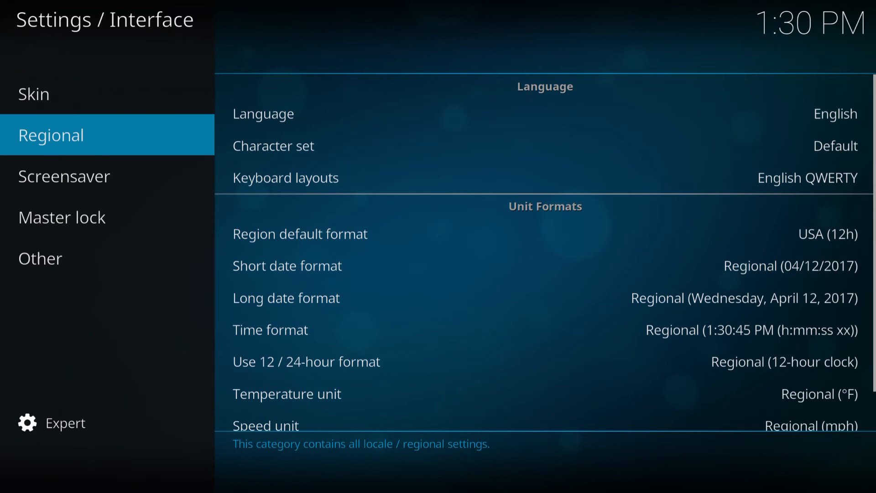